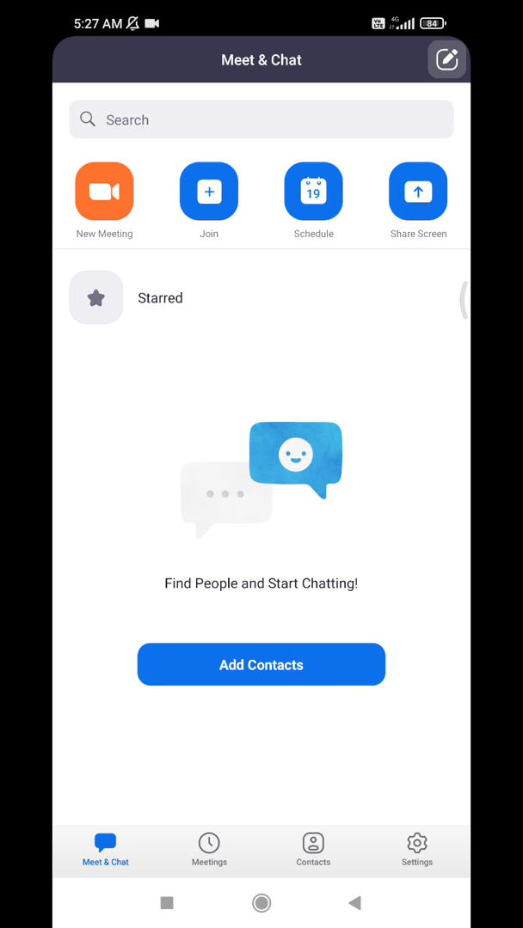
pyautogui.click(208, 849)
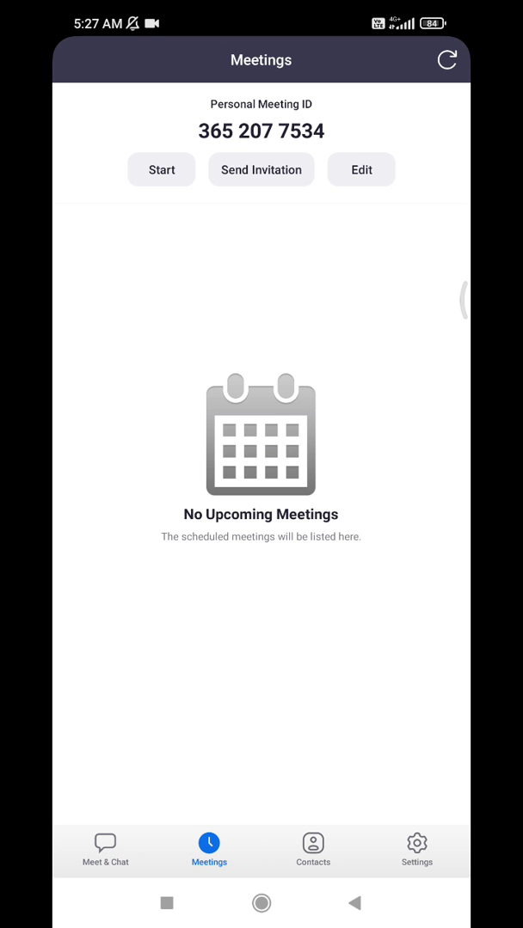
pyautogui.click(162, 169)
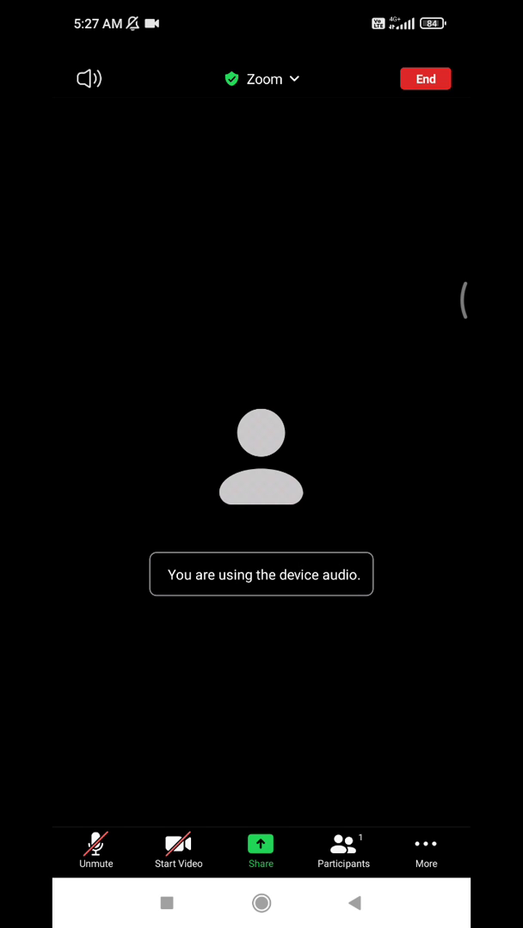
# Turn on your camera, then reach the virtual background choices via More
pyautogui.click(178, 852)
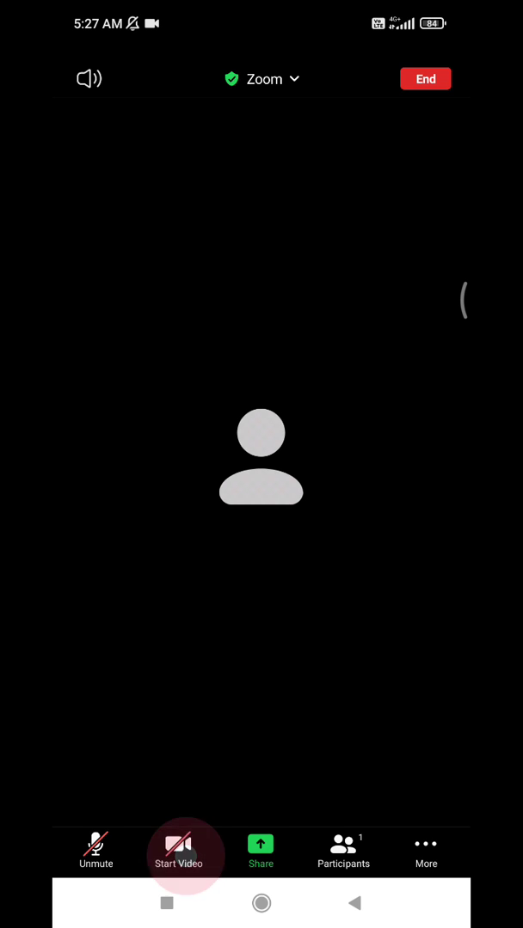
pyautogui.click(179, 851)
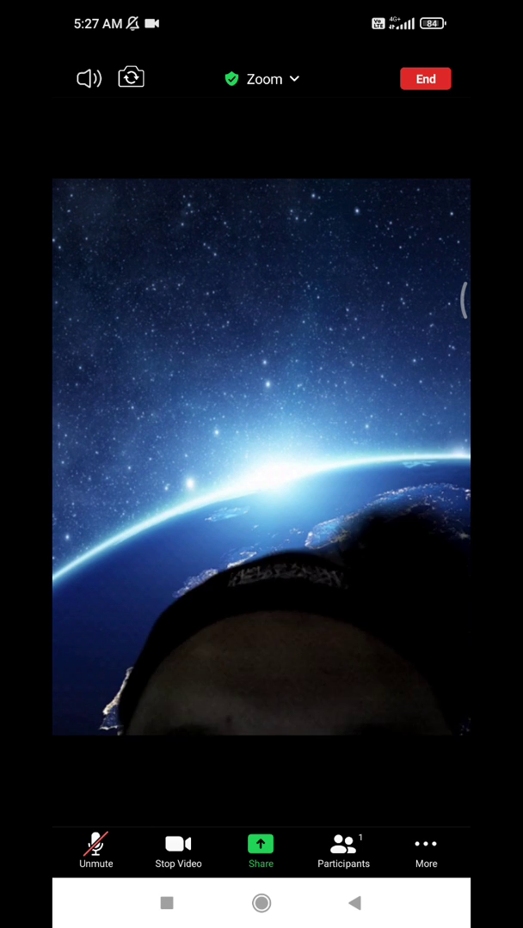
pyautogui.click(424, 851)
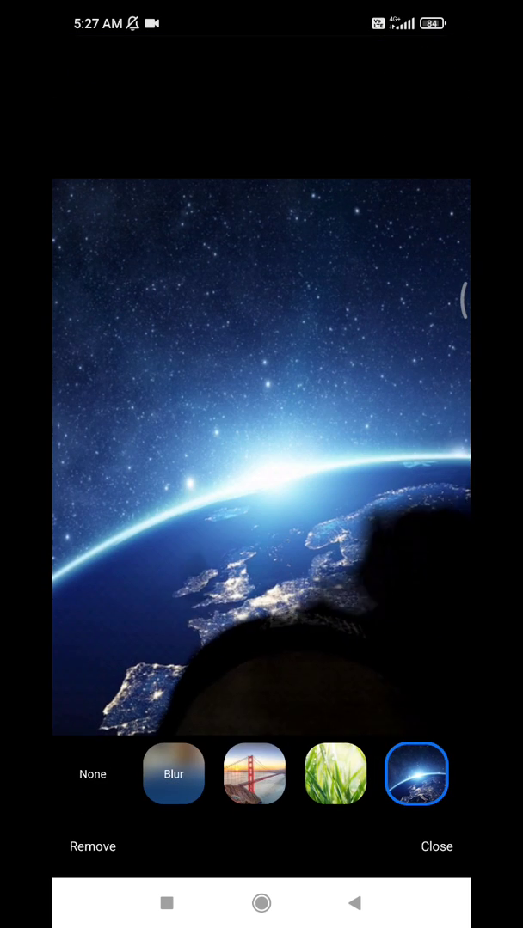
# Try Blur and the grass background, keep the Golden Gate Bridge, then go to add your own image with +
pyautogui.click(173, 774)
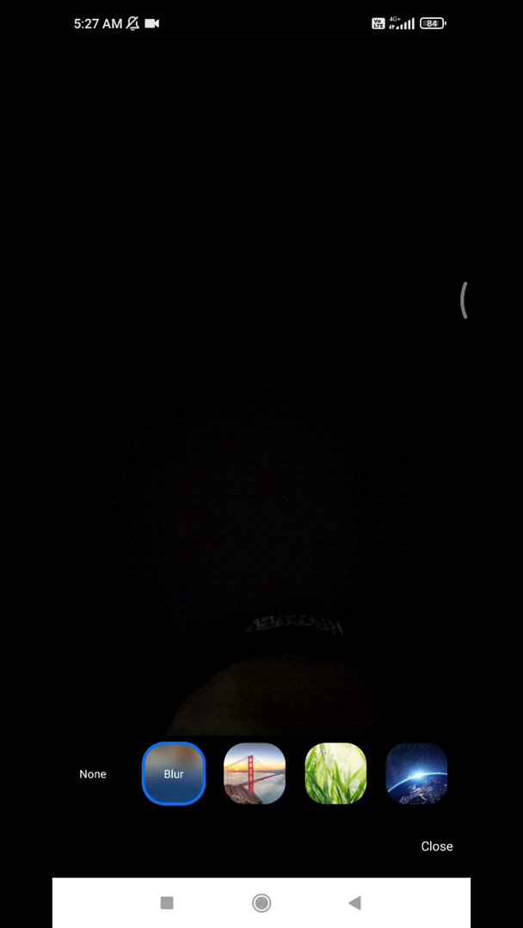
pyautogui.click(336, 774)
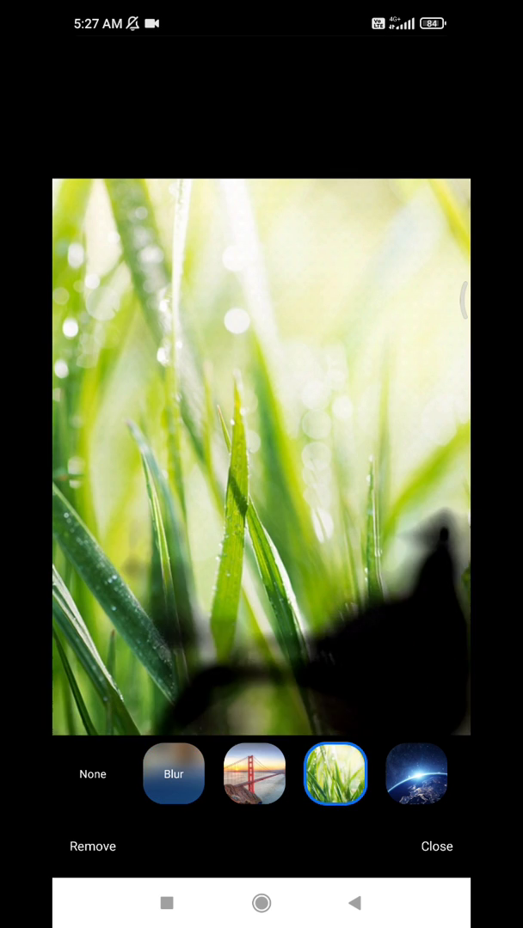
pyautogui.click(255, 773)
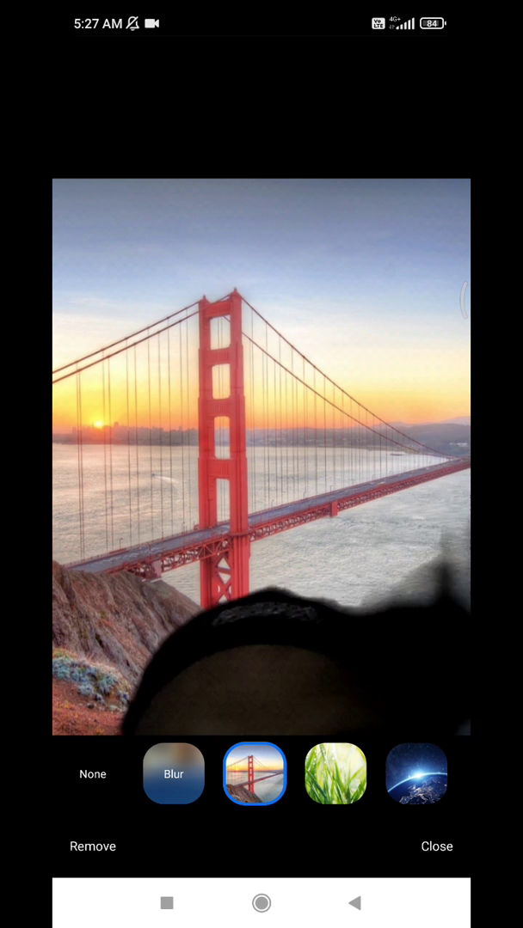
pyautogui.hscroll(-3)
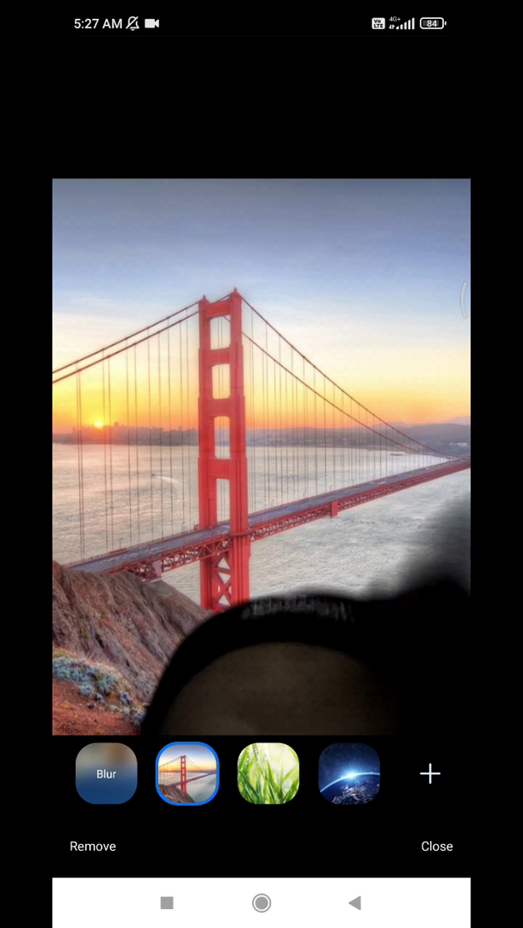
pyautogui.click(430, 774)
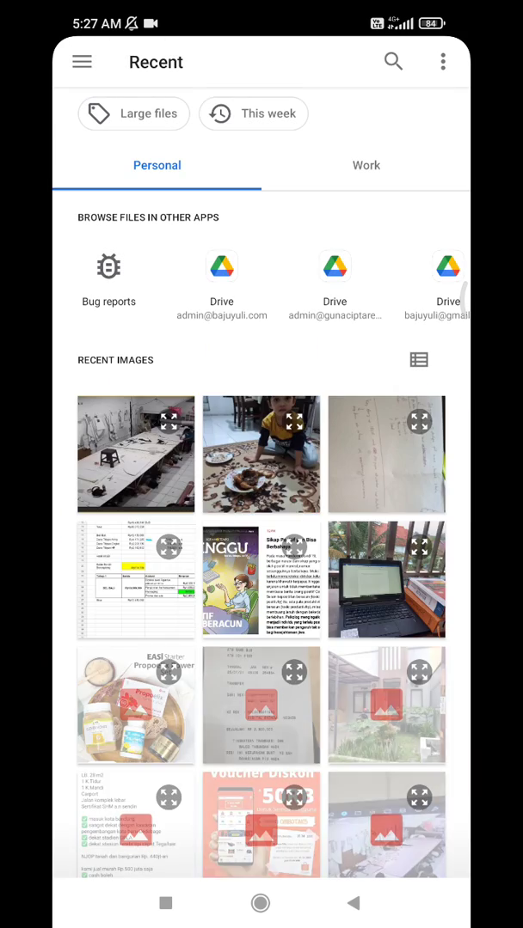
# Leave the file picker without choosing an image and close the background choices, keeping Golden Gate Bridge
pyautogui.scroll(-3)
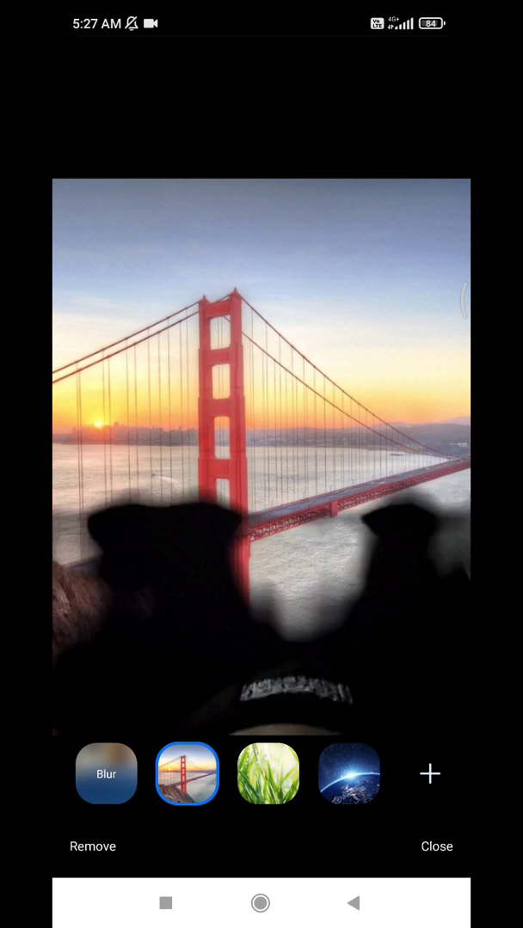
pyautogui.click(437, 848)
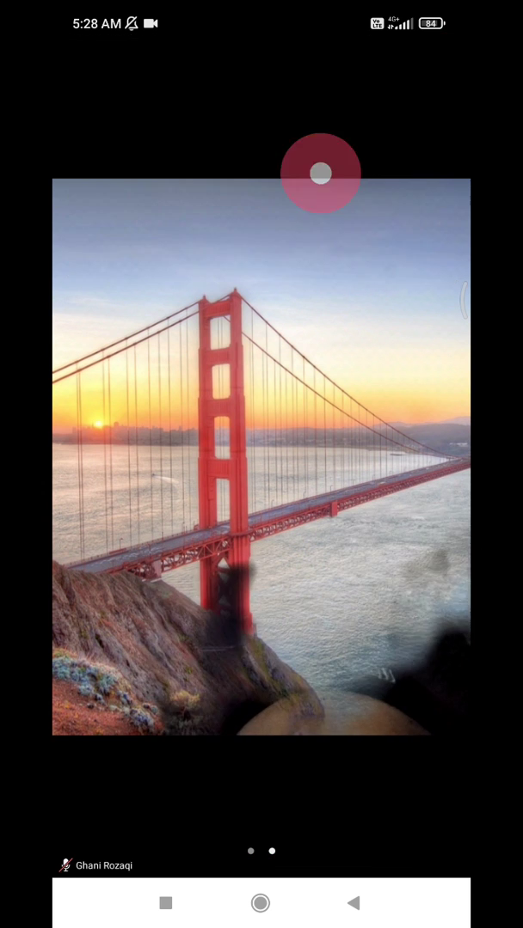
# End the meeting and return to the Meetings screen
pyautogui.click(208, 850)
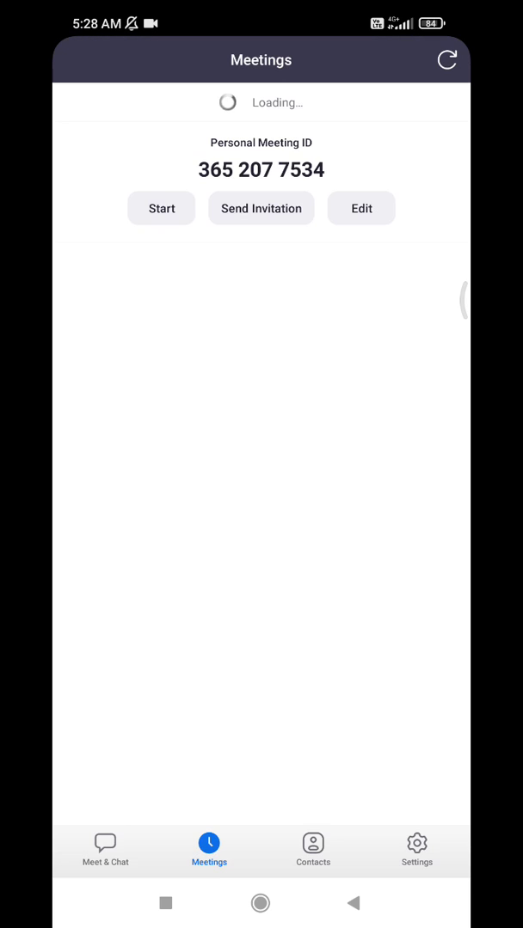
# Check in Meeting settings that Keep Virtual Background For is set to All meetings
pyautogui.click(416, 850)
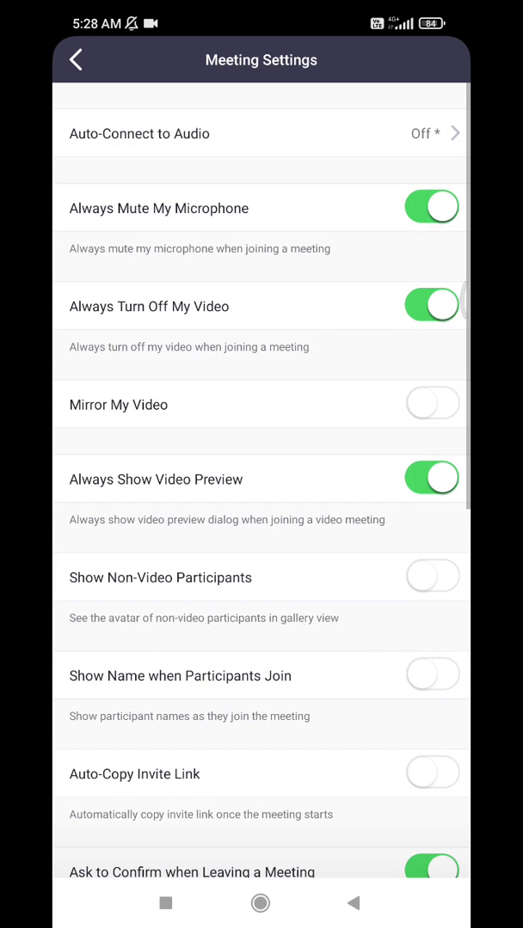
pyautogui.scroll(-3)
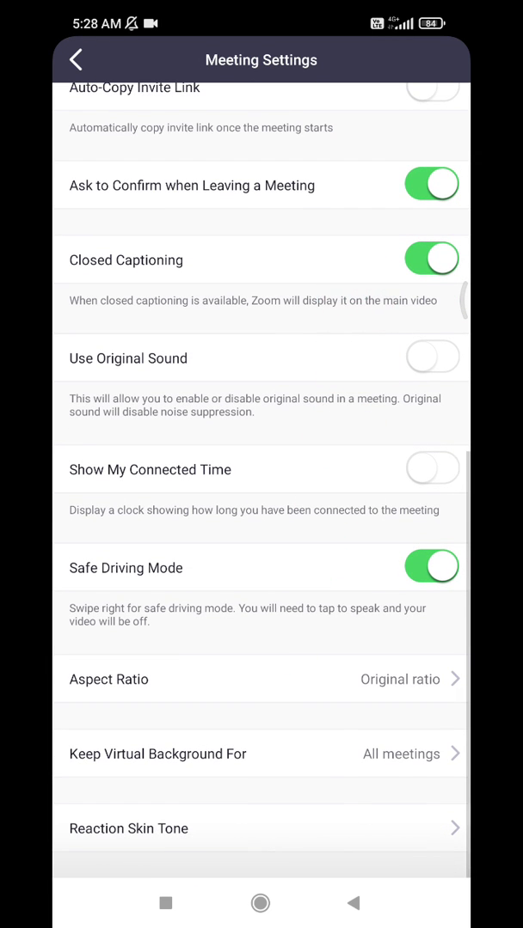